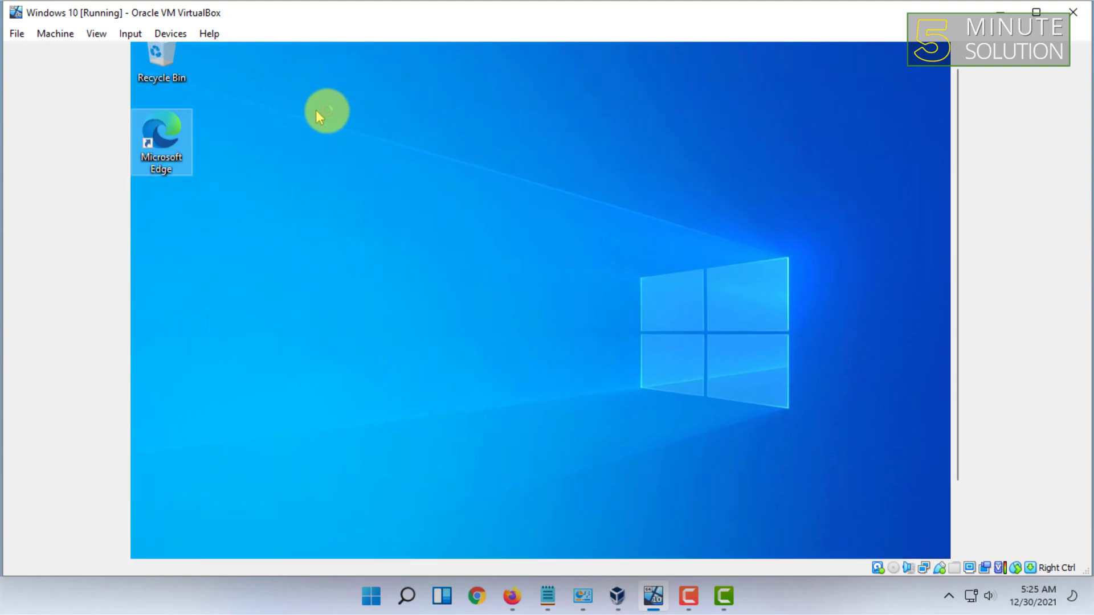
pyautogui.moveTo(494, 87)
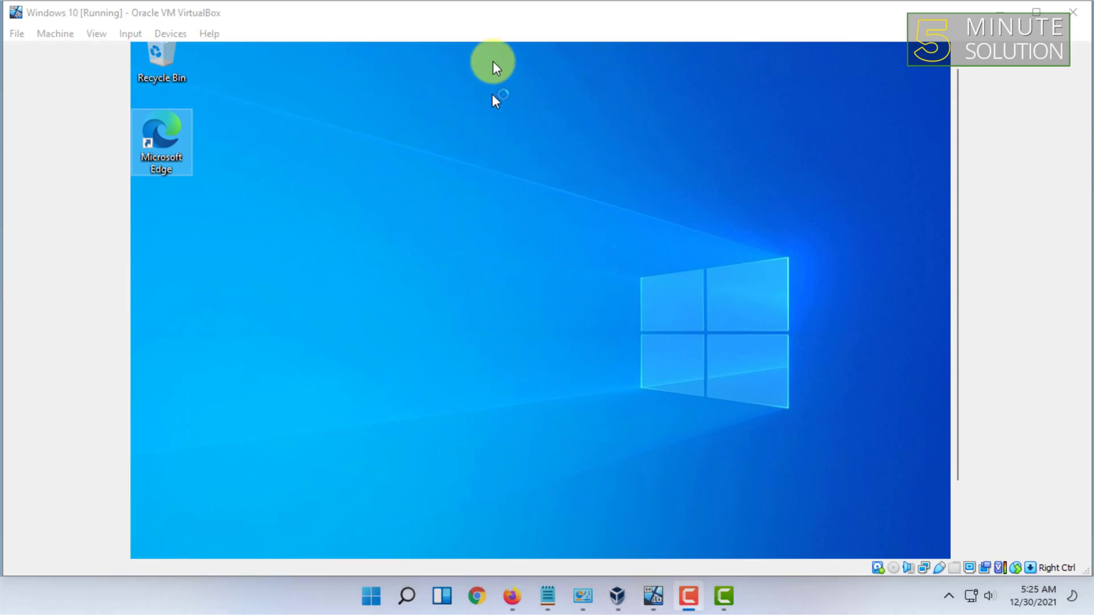
# - Launch Microsoft Edge from its desktop shortcut in the Windows 10 VM
pyautogui.doubleClick(160, 136)
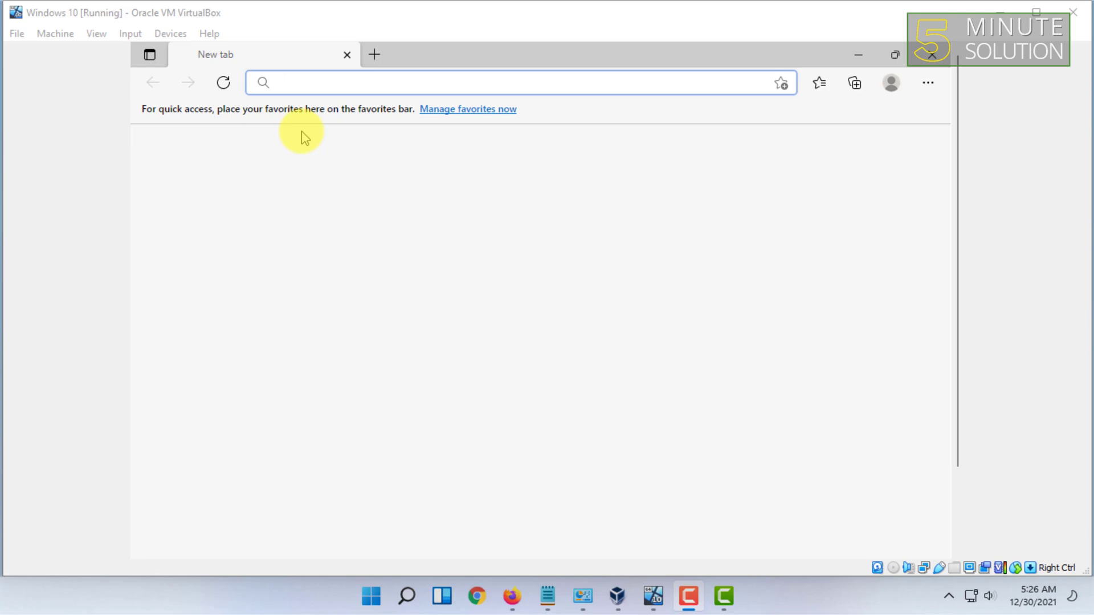
# - Search the web for 'classic shell' from the Edge address bar
pyautogui.click(520, 82)
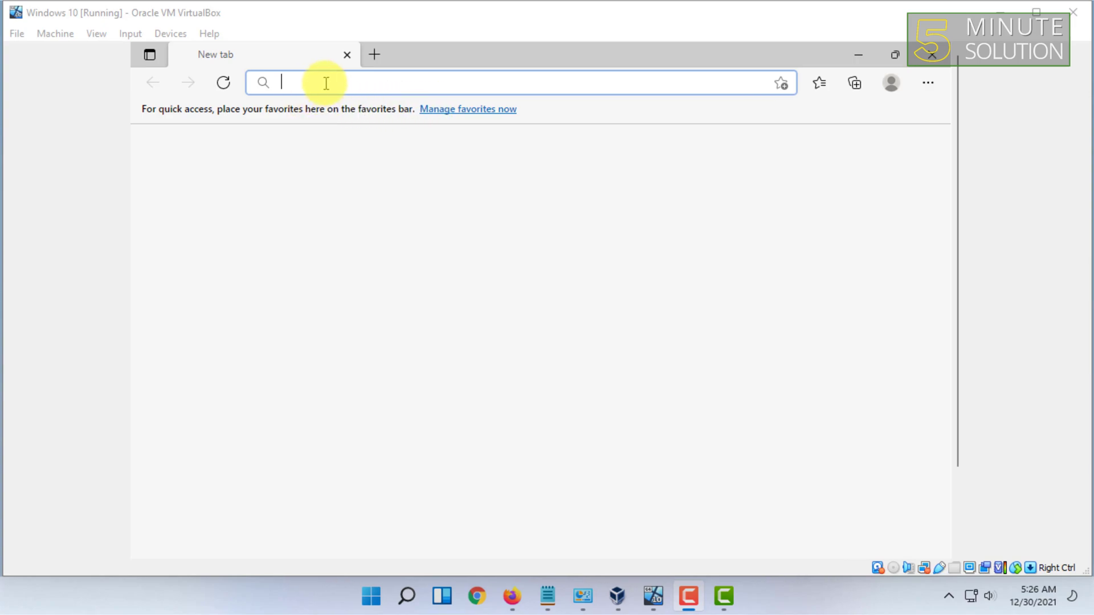
pyautogui.write('classic shell')
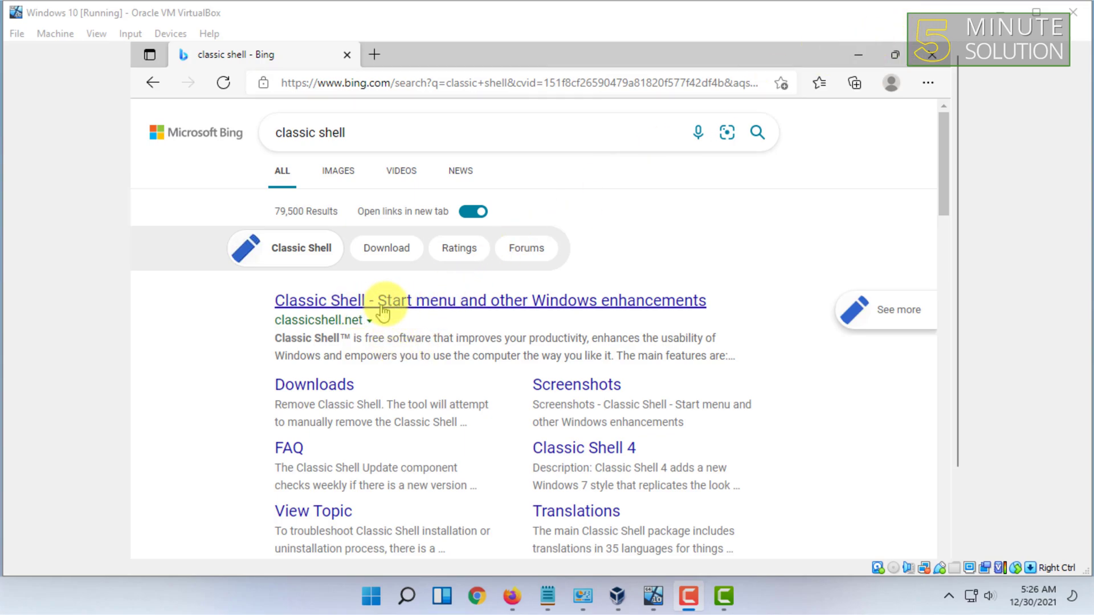
pyautogui.moveTo(368, 314)
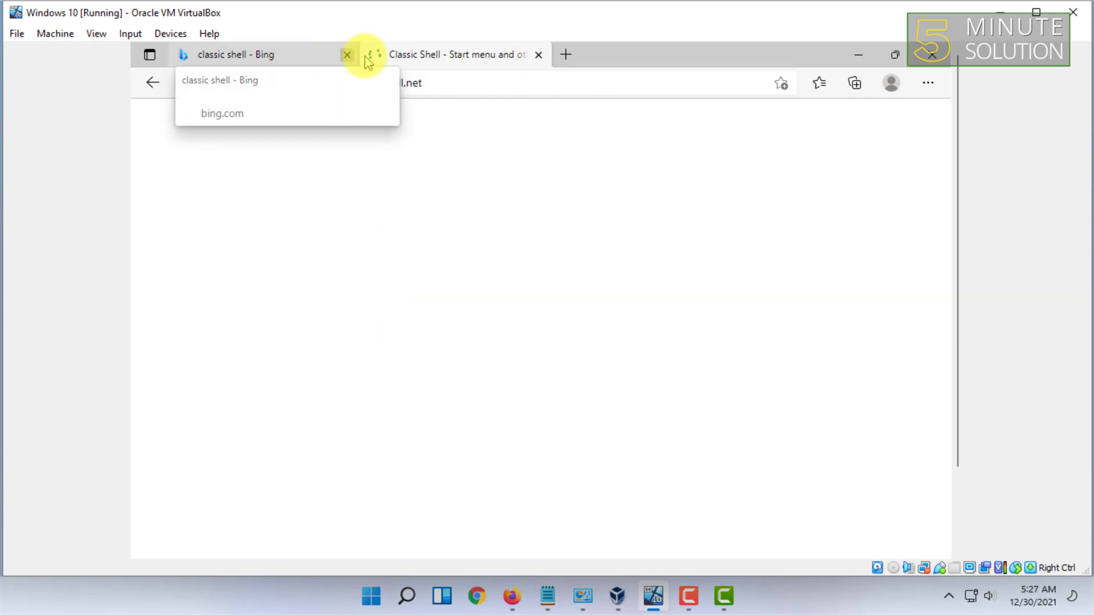
# - Close the Bing tab and follow Download Now! to the fosshub download page
pyautogui.click(347, 55)
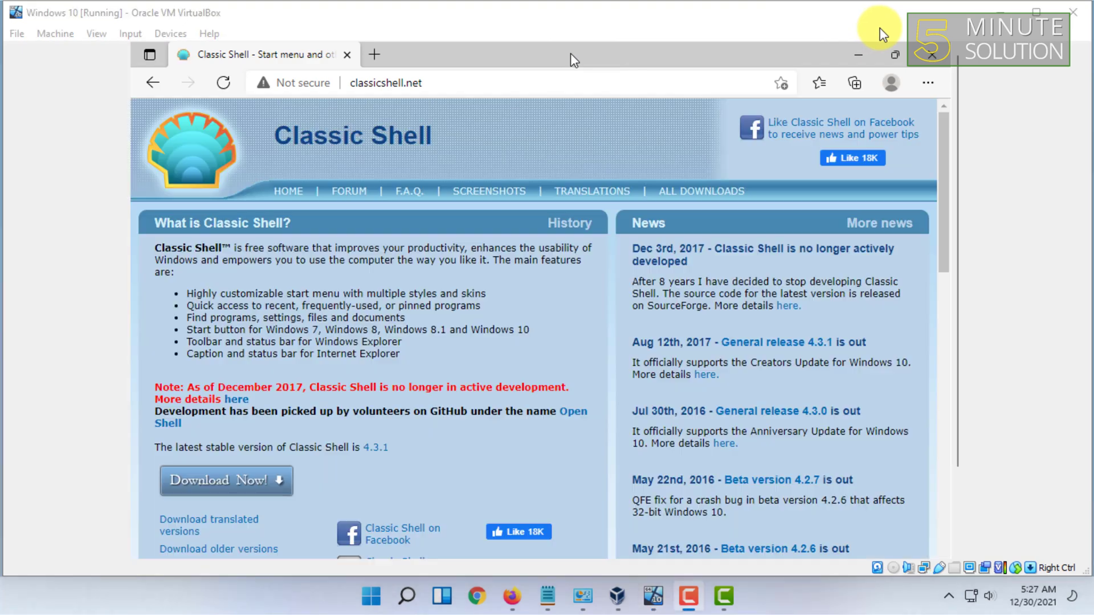
pyautogui.moveTo(242, 491)
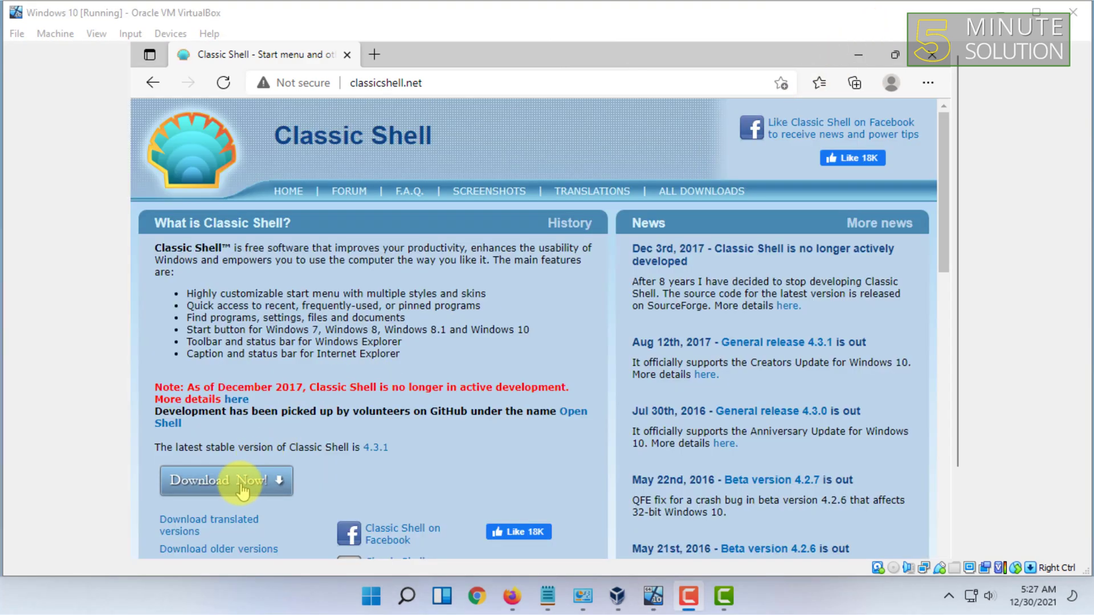
pyautogui.click(239, 481)
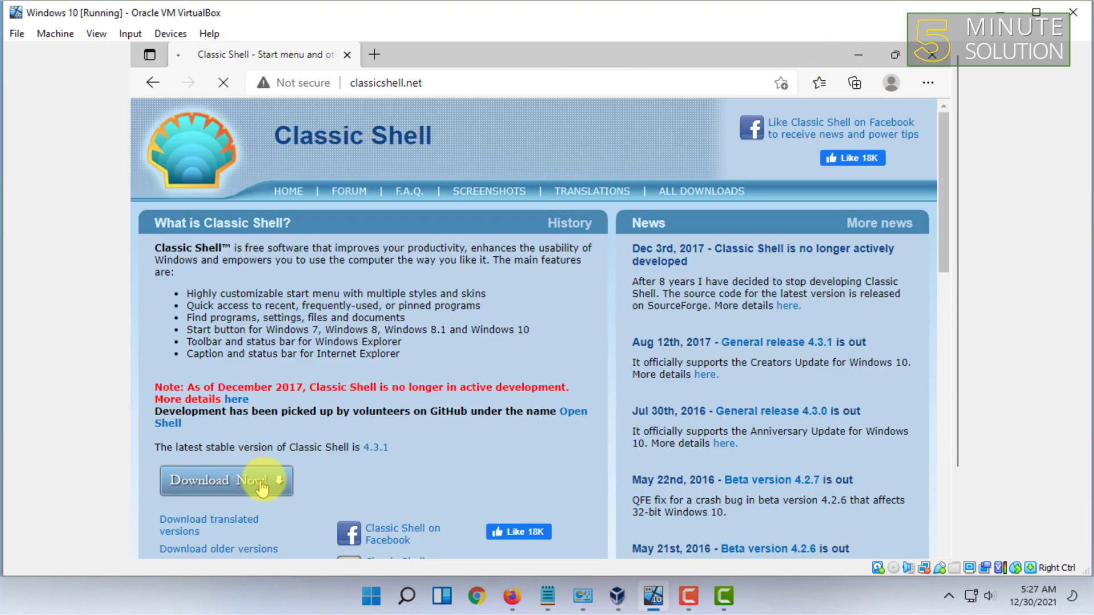
pyautogui.click(224, 480)
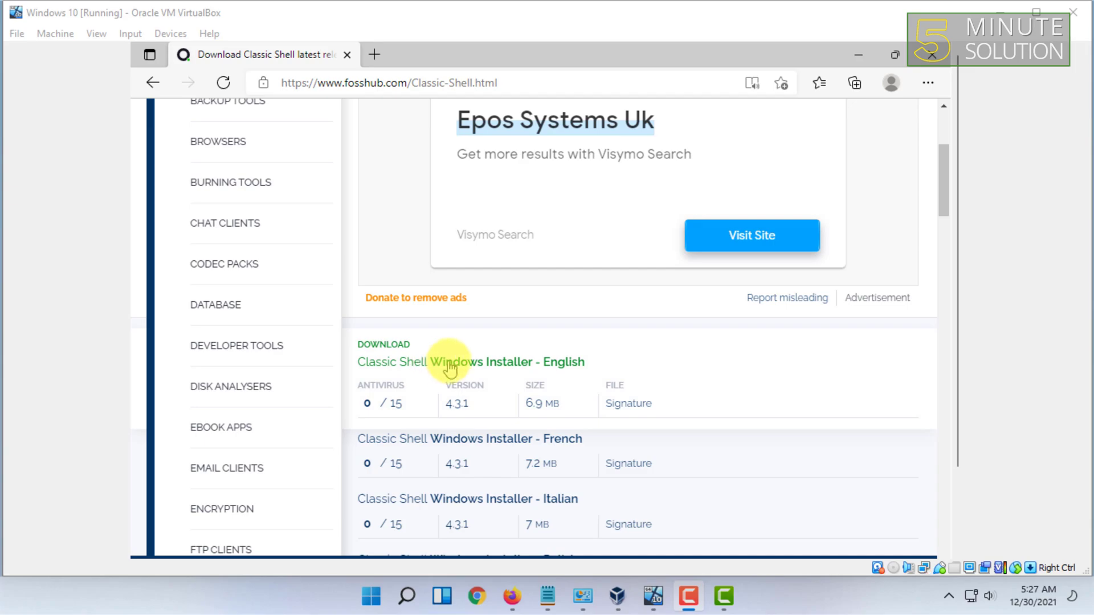
pyautogui.moveTo(568, 362)
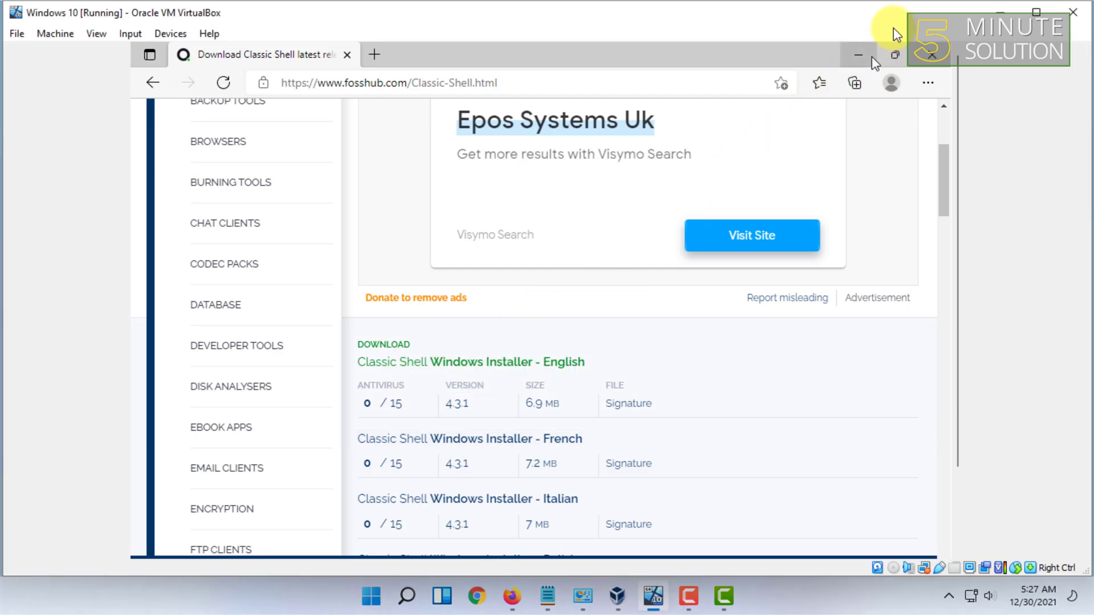
# - Download the English Classic Shell 4.3.1 installer and run it past the security warning
pyautogui.click(853, 82)
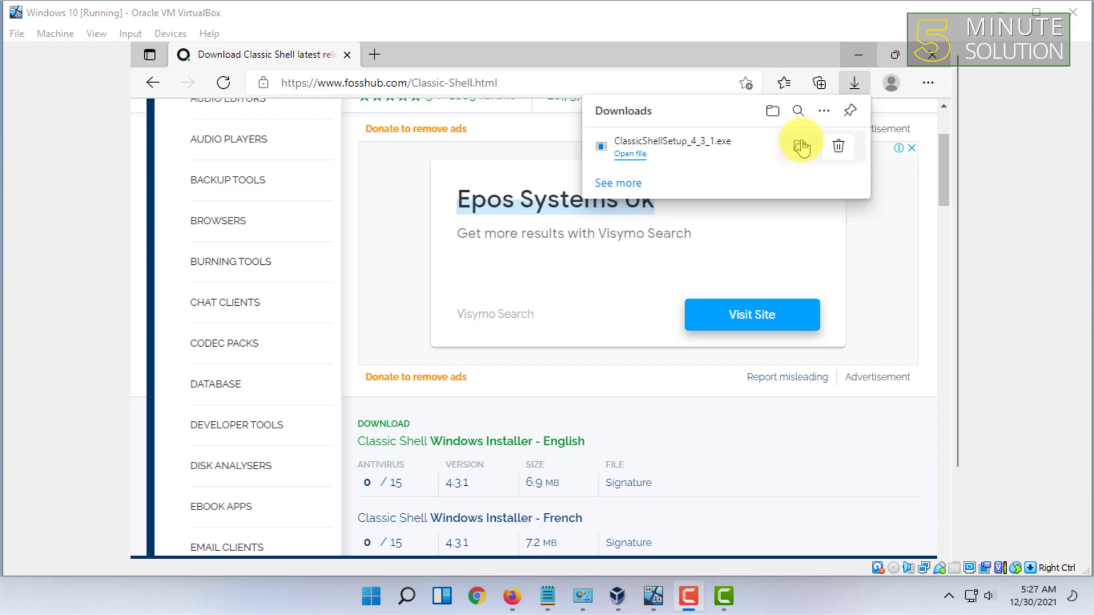
pyautogui.moveTo(630, 154)
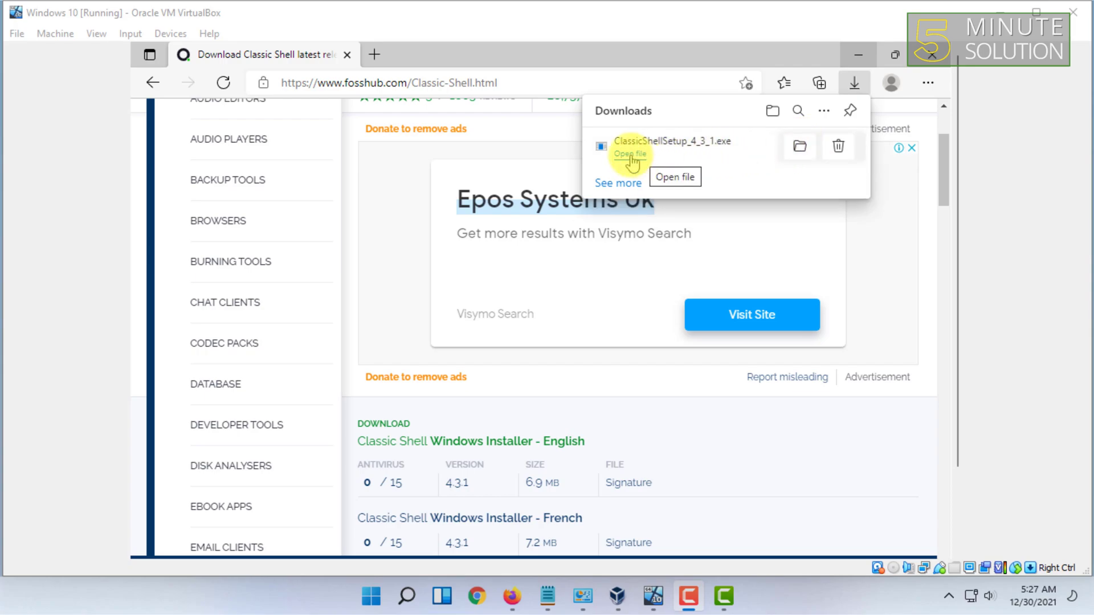
pyautogui.click(629, 154)
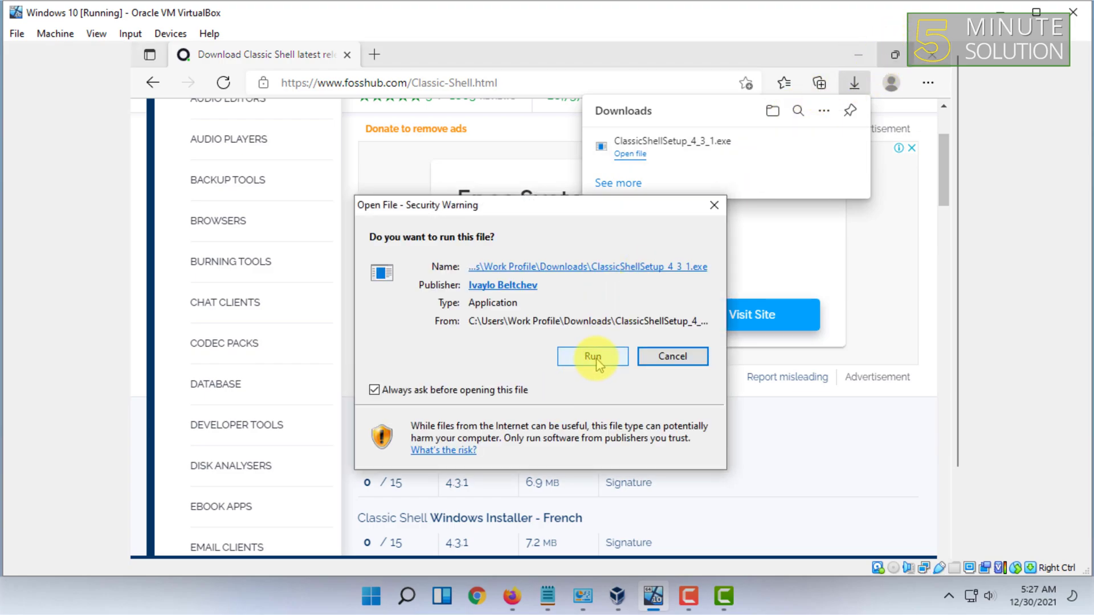
pyautogui.click(591, 357)
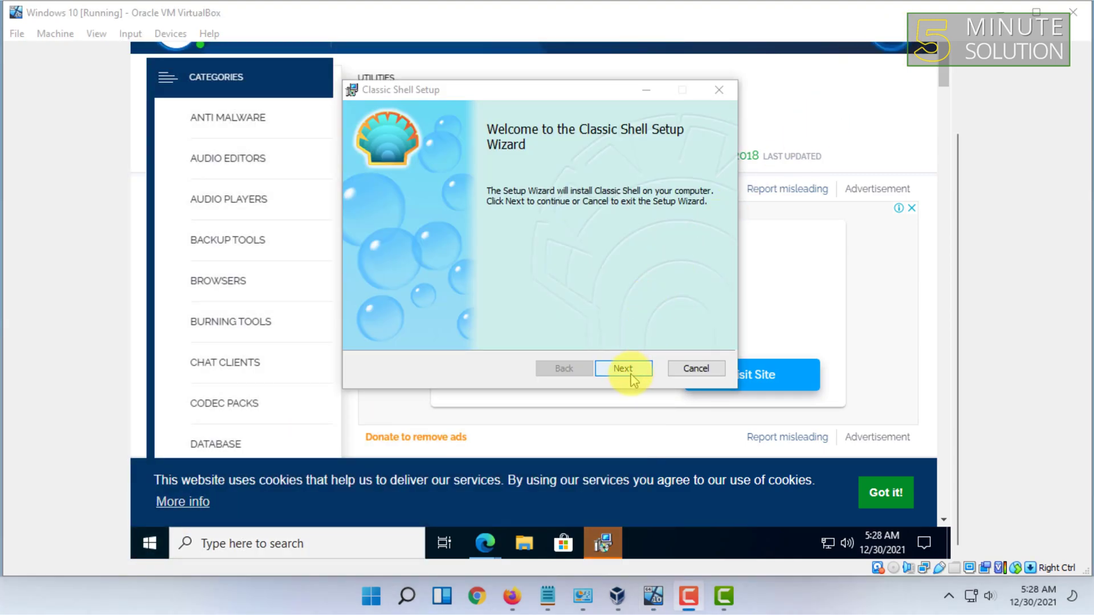
# - Accept the license and install Classic Shell with all features
pyautogui.click(621, 368)
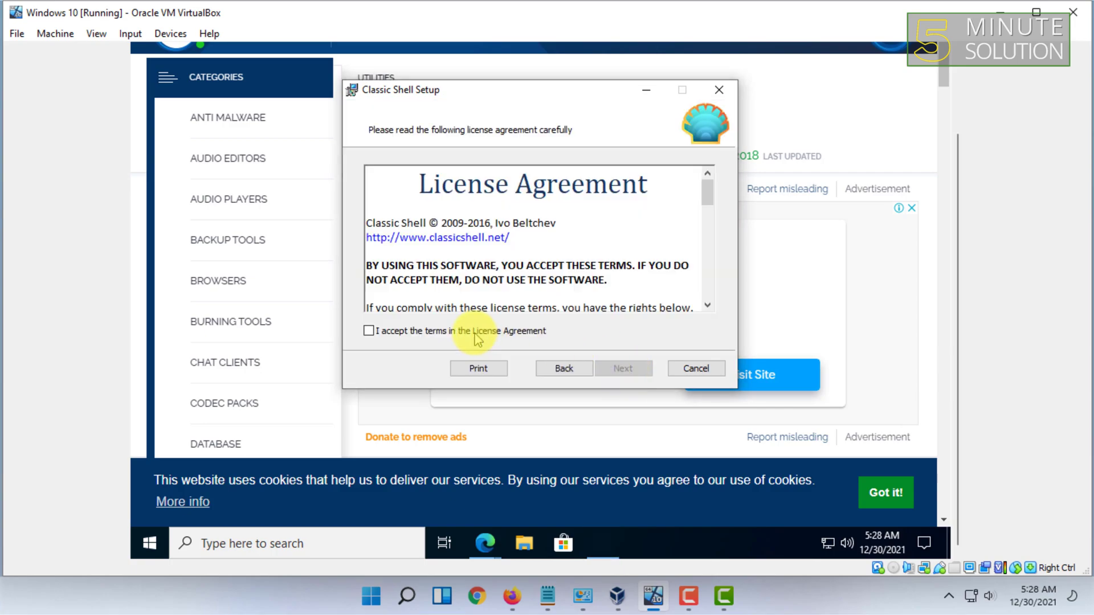
pyautogui.click(621, 367)
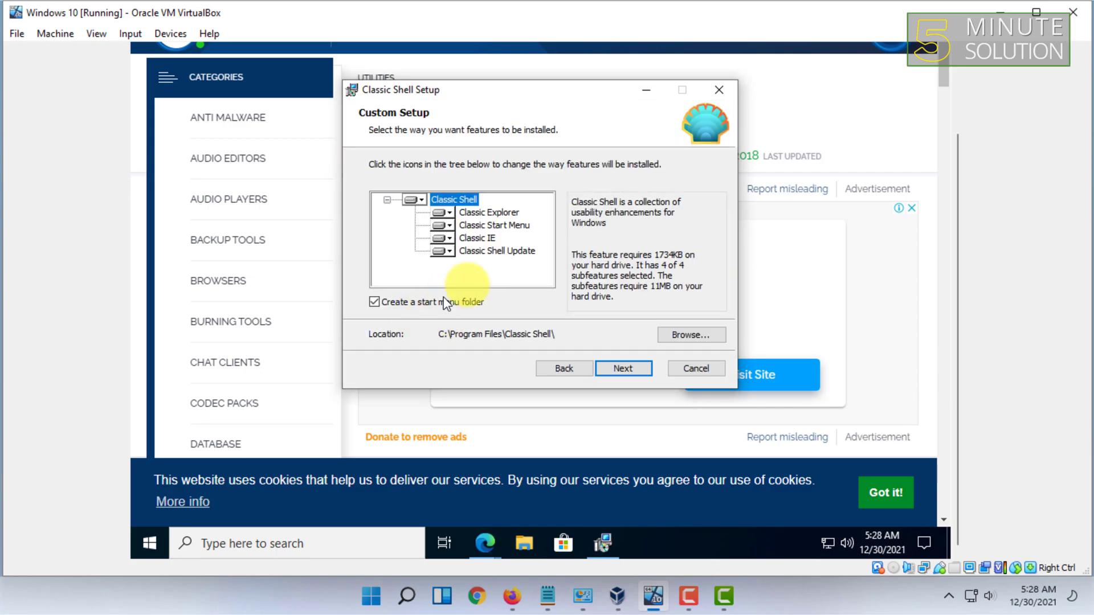
pyautogui.moveTo(631, 350)
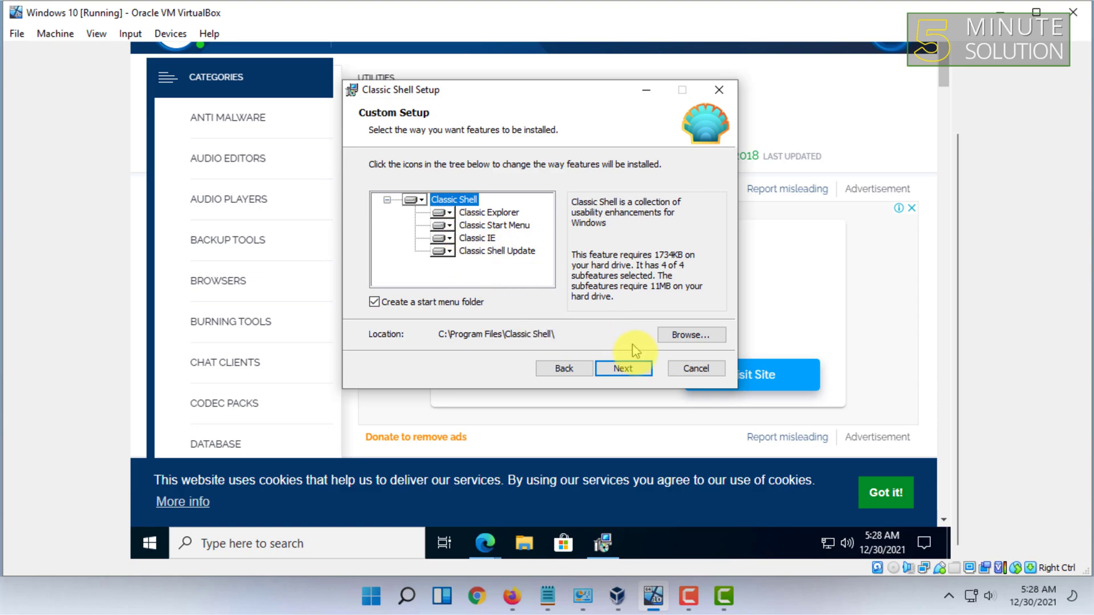
pyautogui.click(622, 368)
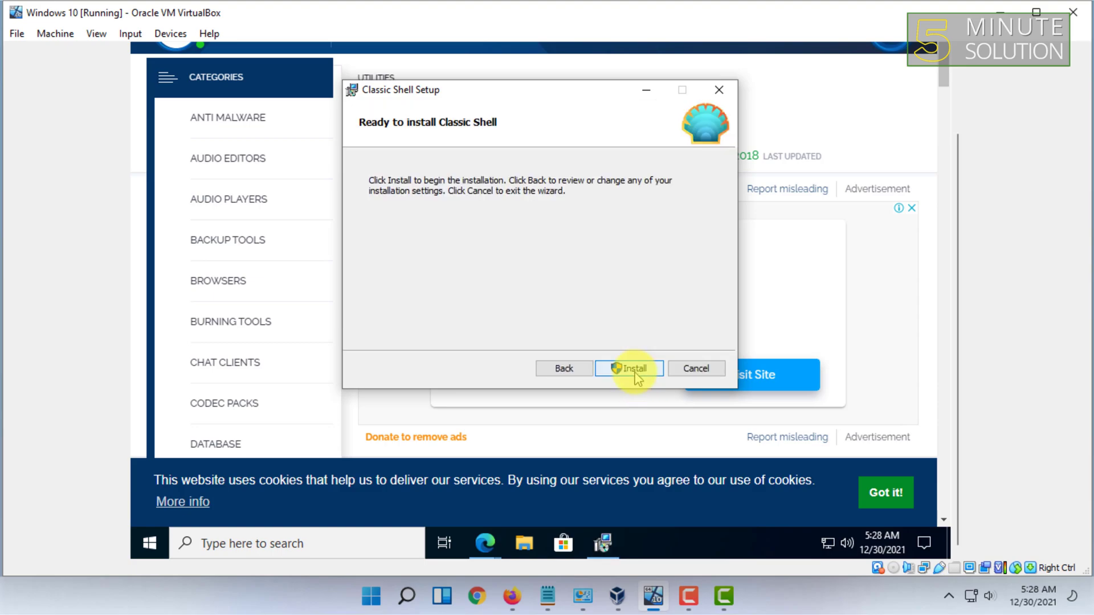
pyautogui.click(628, 367)
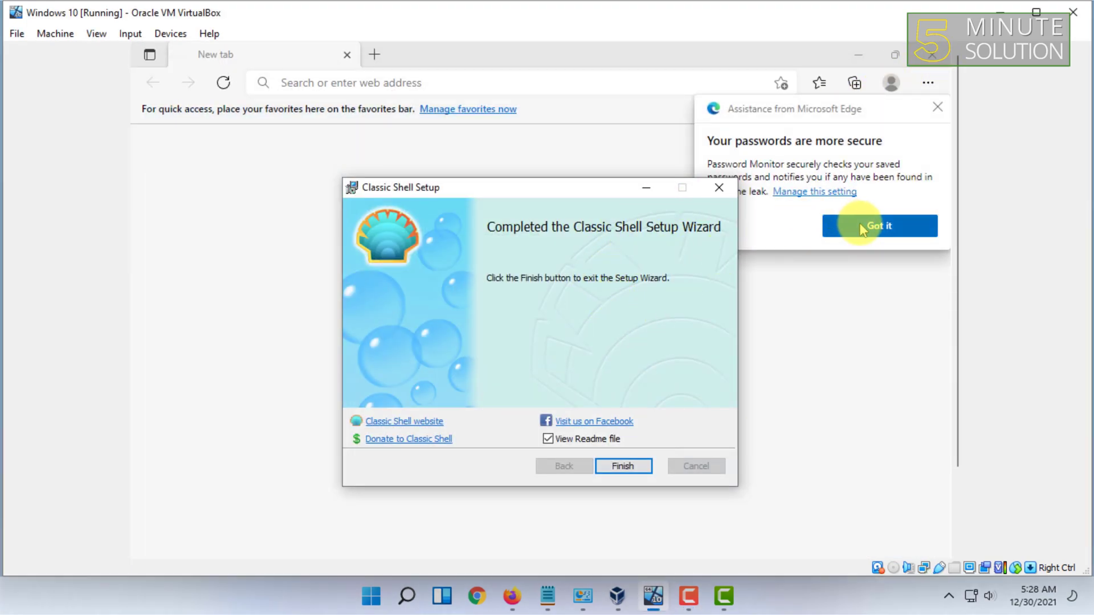
# - Dismiss the Edge password notice and close the completed setup wizard
pyautogui.click(878, 226)
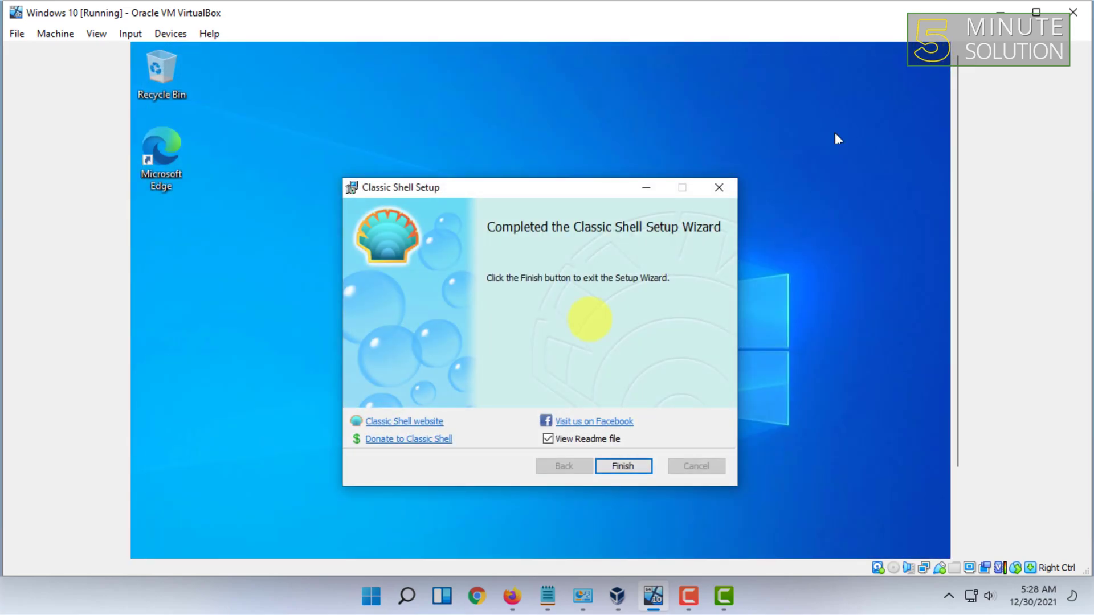
pyautogui.moveTo(928, 202)
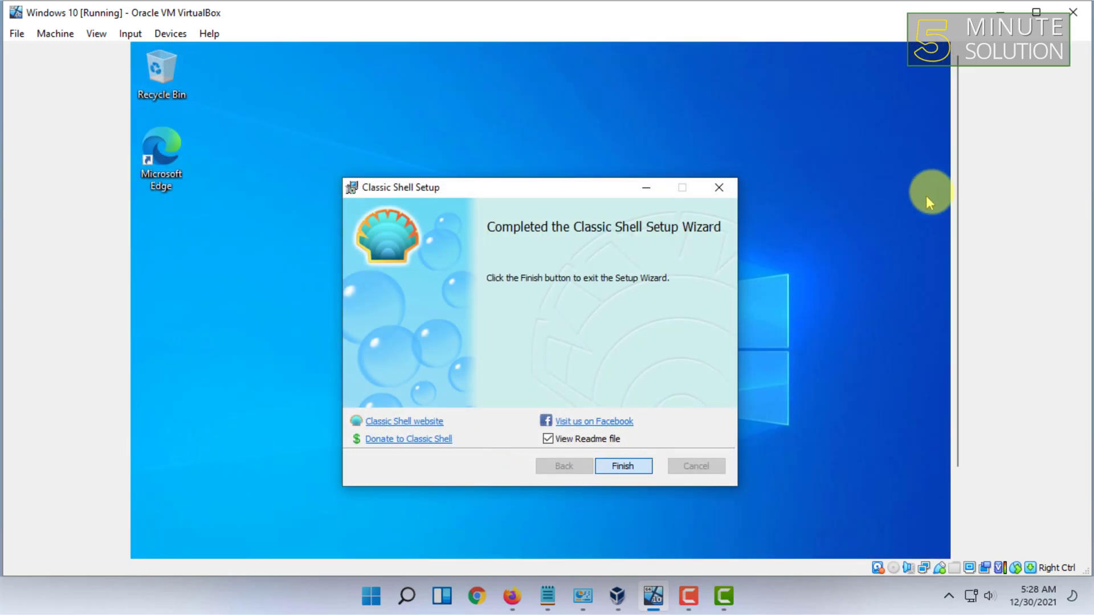
pyautogui.click(621, 367)
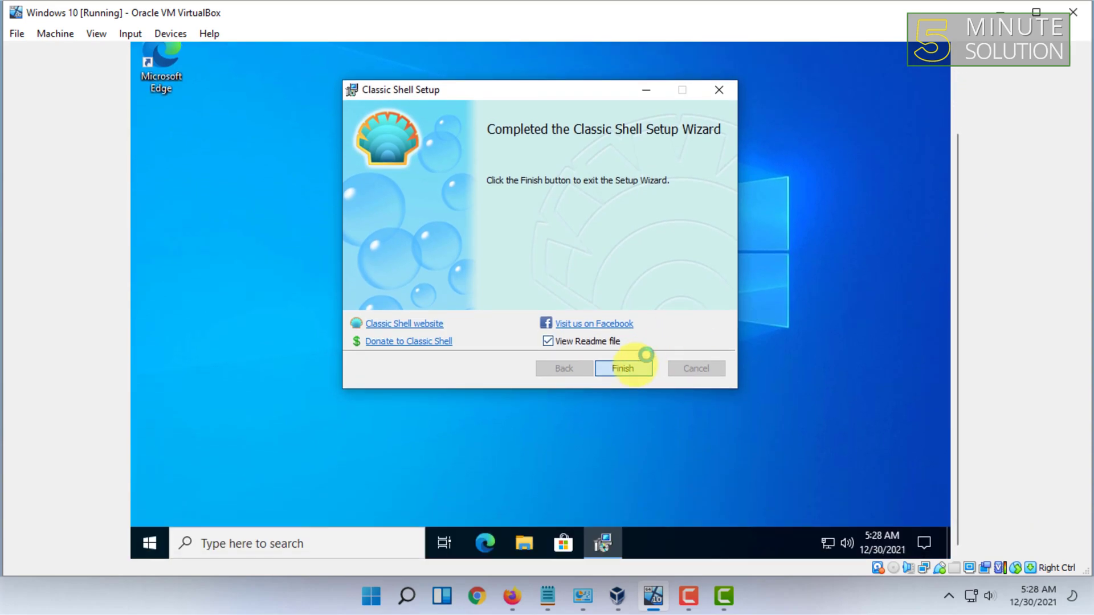
pyautogui.click(622, 367)
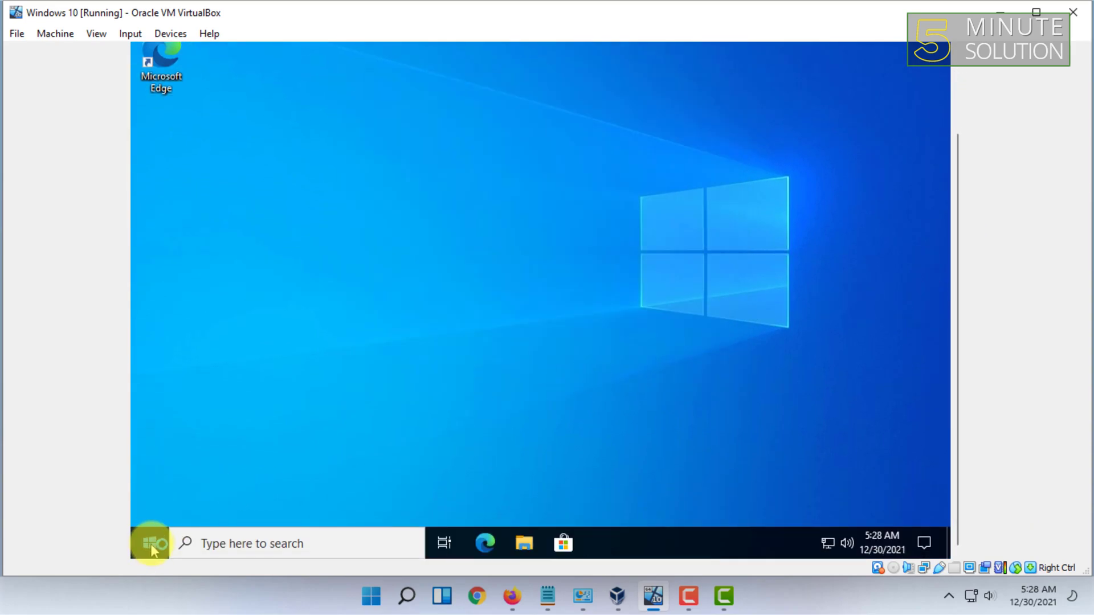
# - Open Settings from the Start button's Classic Start Menu right-click menu
pyautogui.rightClick(150, 544)
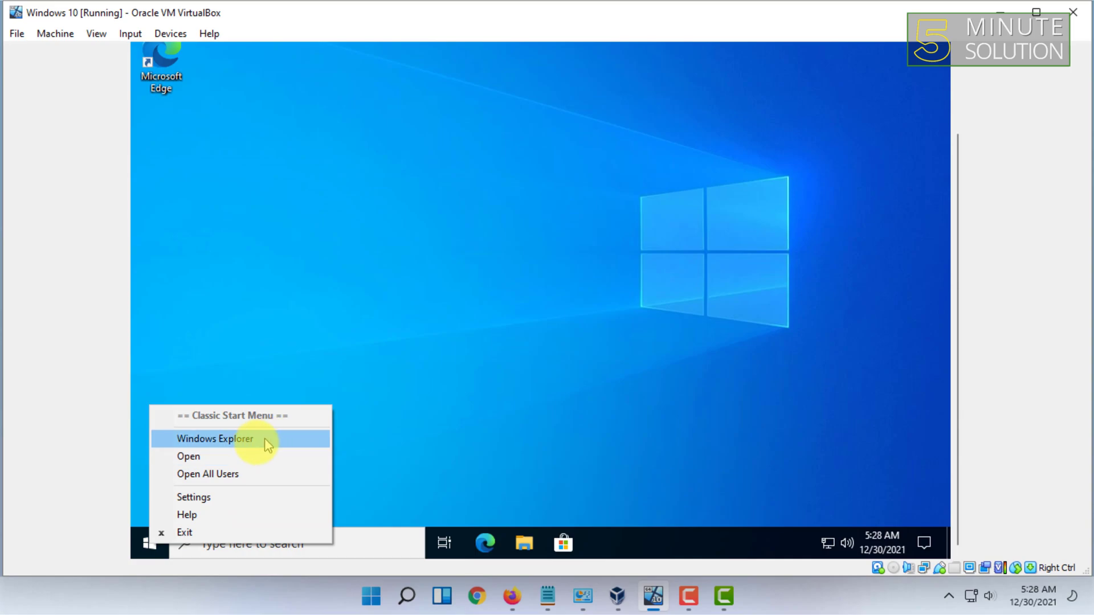
pyautogui.click(216, 438)
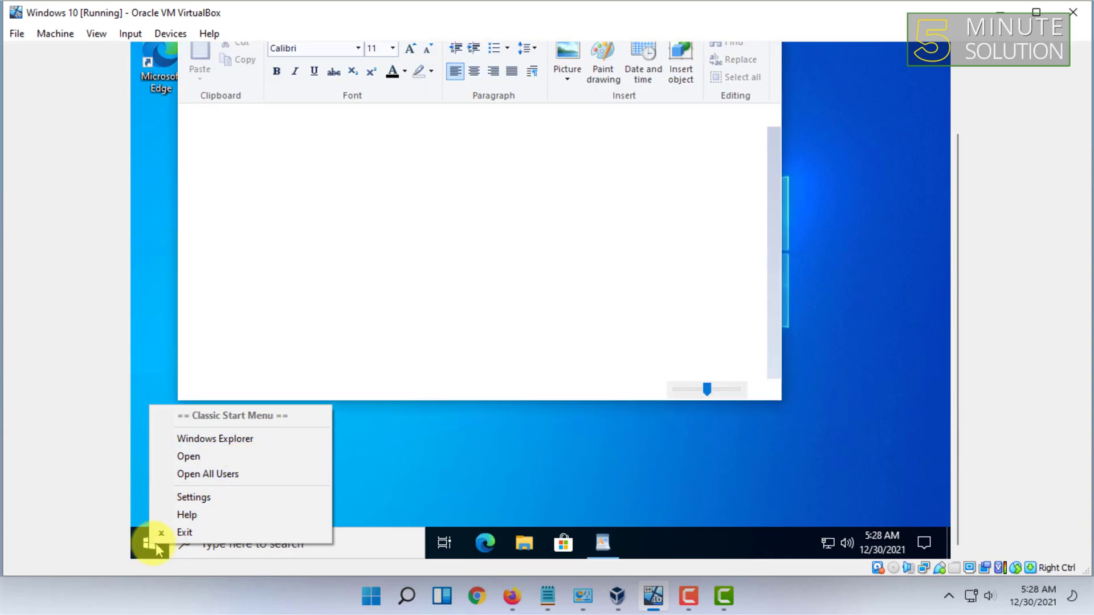
pyautogui.moveTo(234, 439)
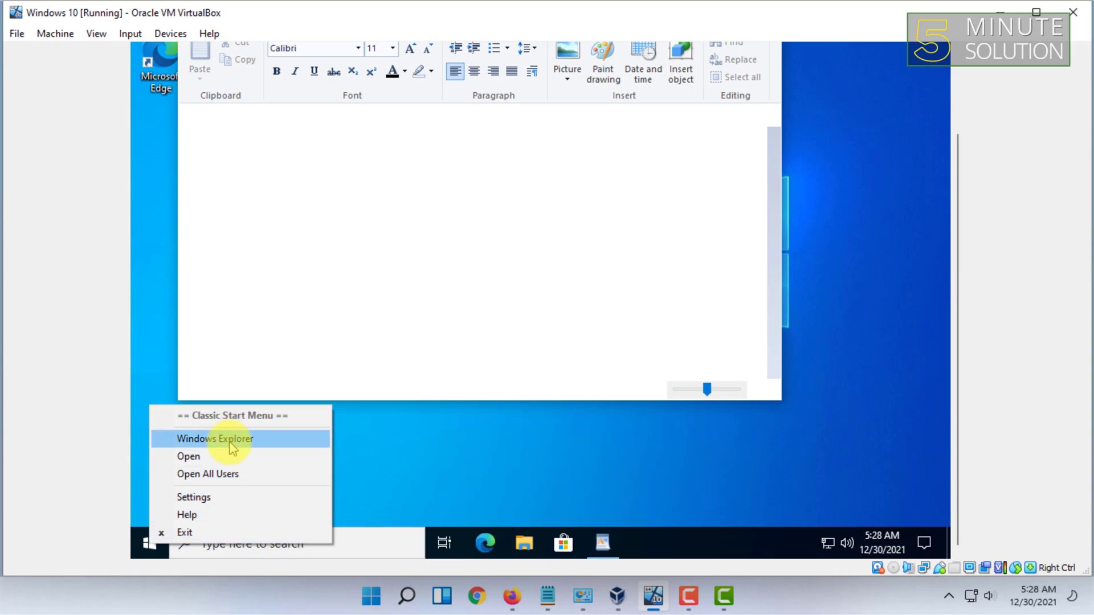
pyautogui.moveTo(224, 501)
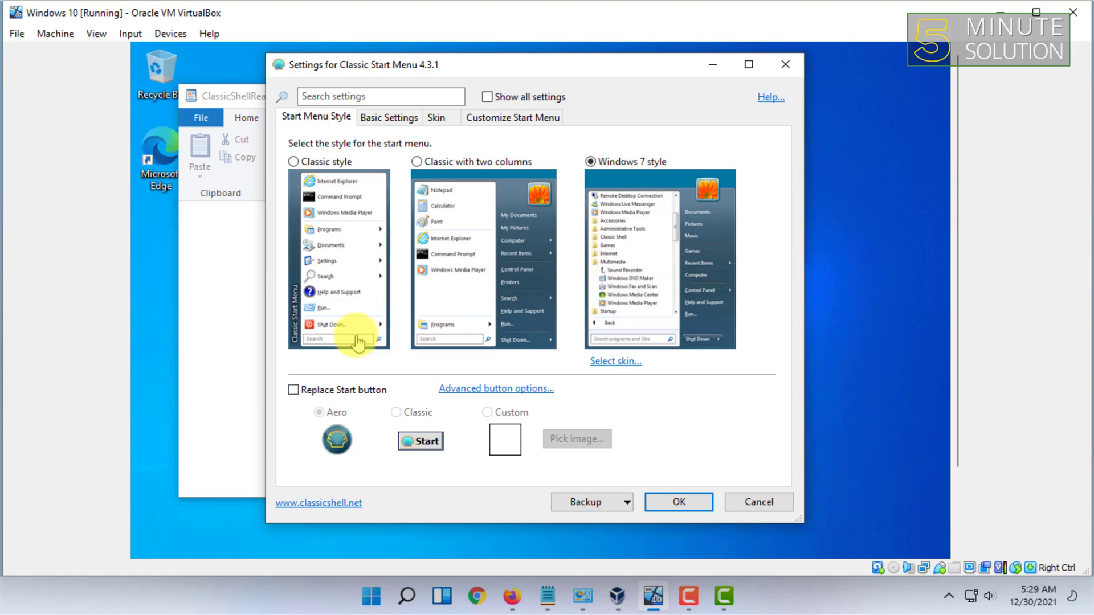
# - Select the single-column Classic style and close its Start menu preview
pyautogui.click(293, 161)
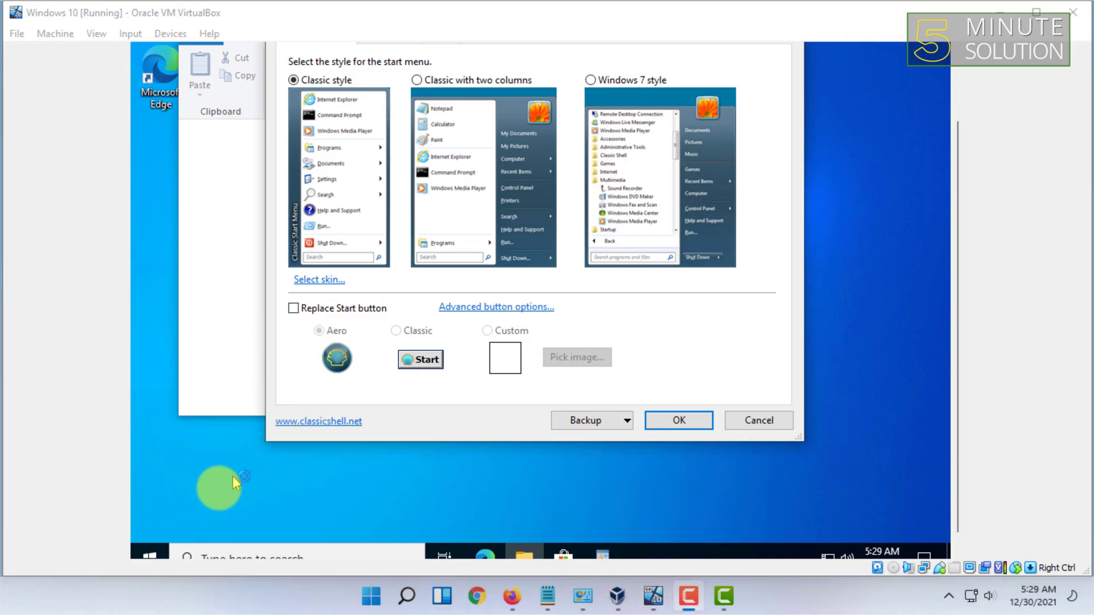
pyautogui.moveTo(184, 514)
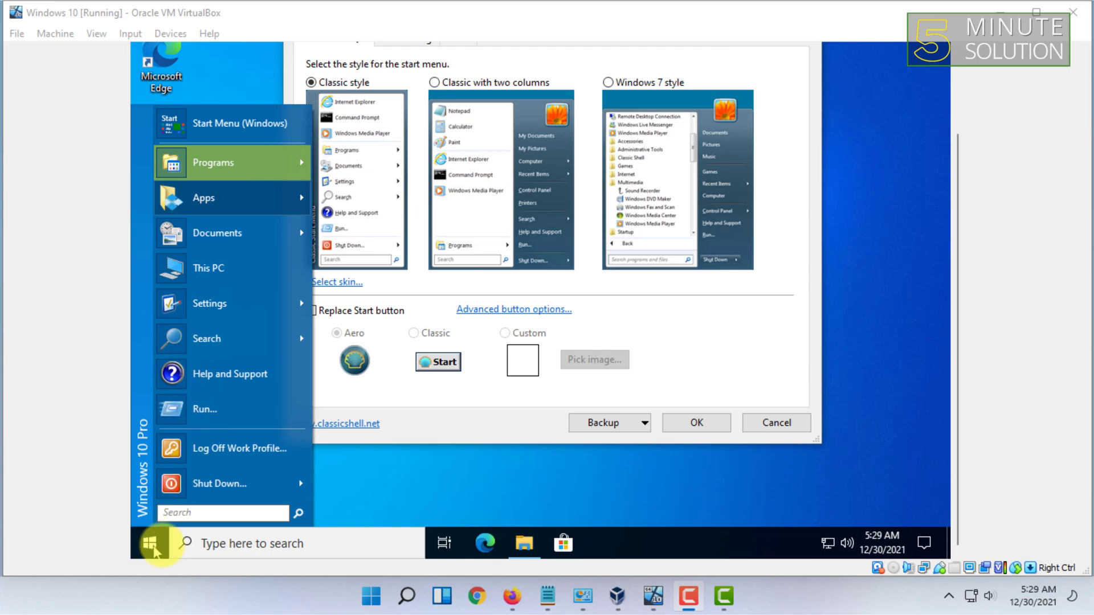
pyautogui.click(214, 162)
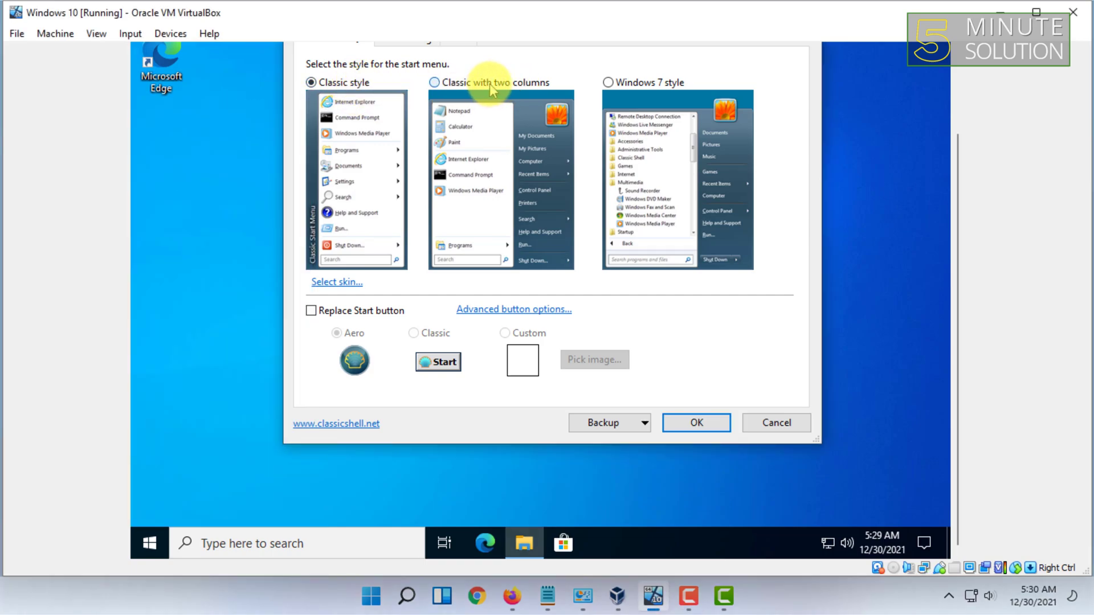
# - Preview the Windows 7 style, try the classic Start button image, then disable button replacement
pyautogui.click(434, 82)
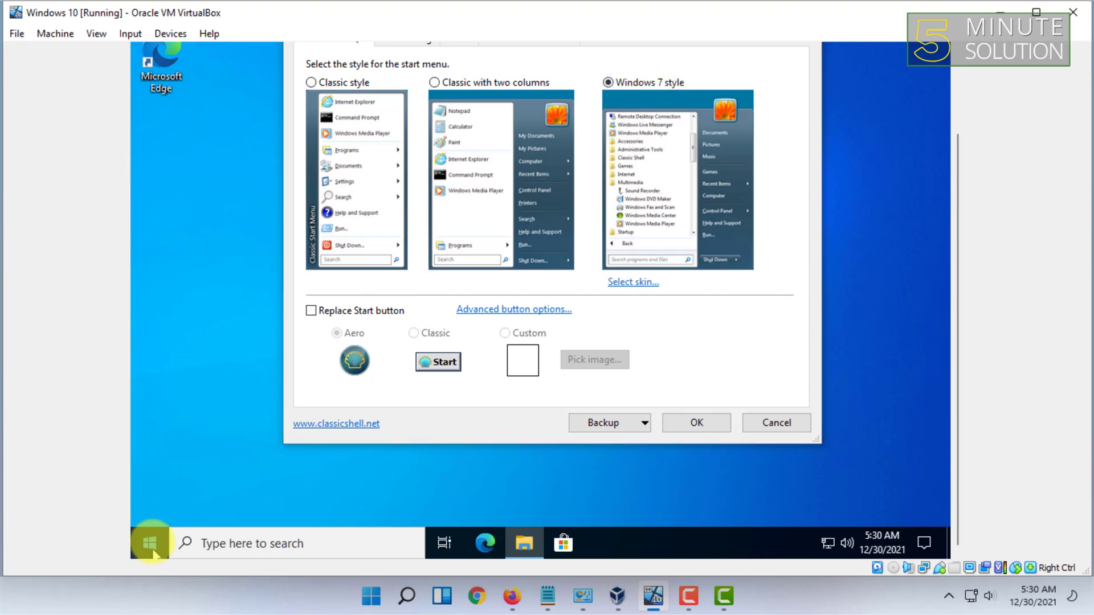
pyautogui.click(150, 543)
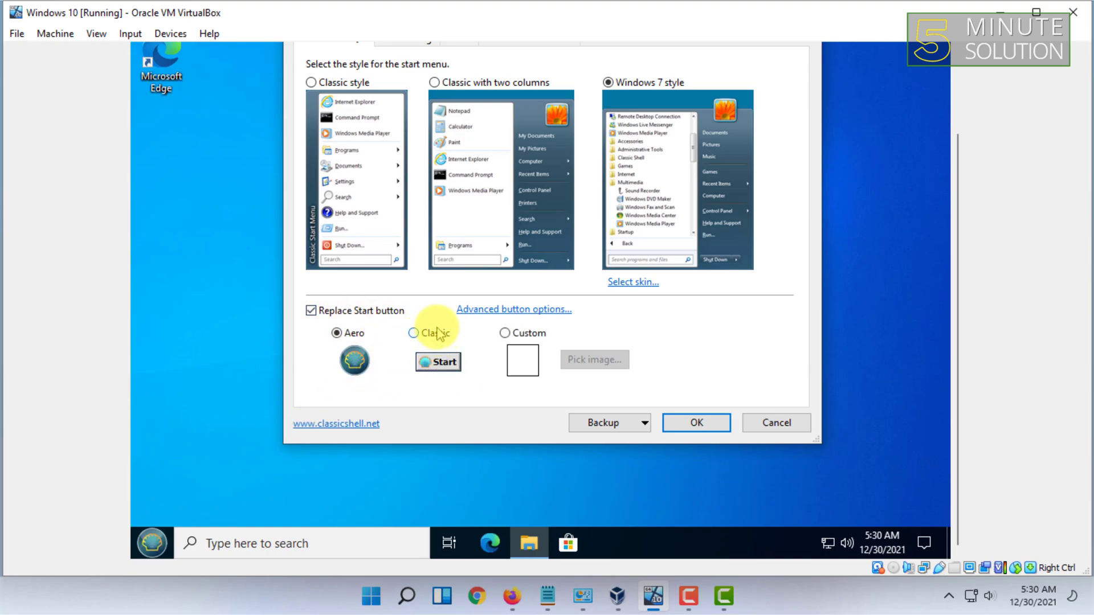
pyautogui.click(506, 333)
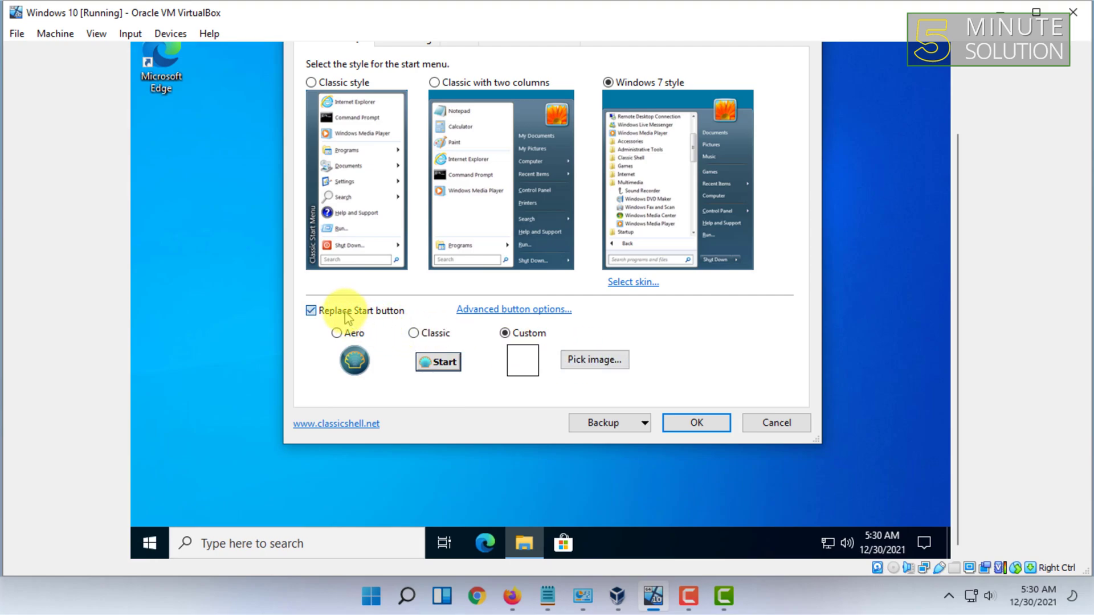
pyautogui.click(311, 311)
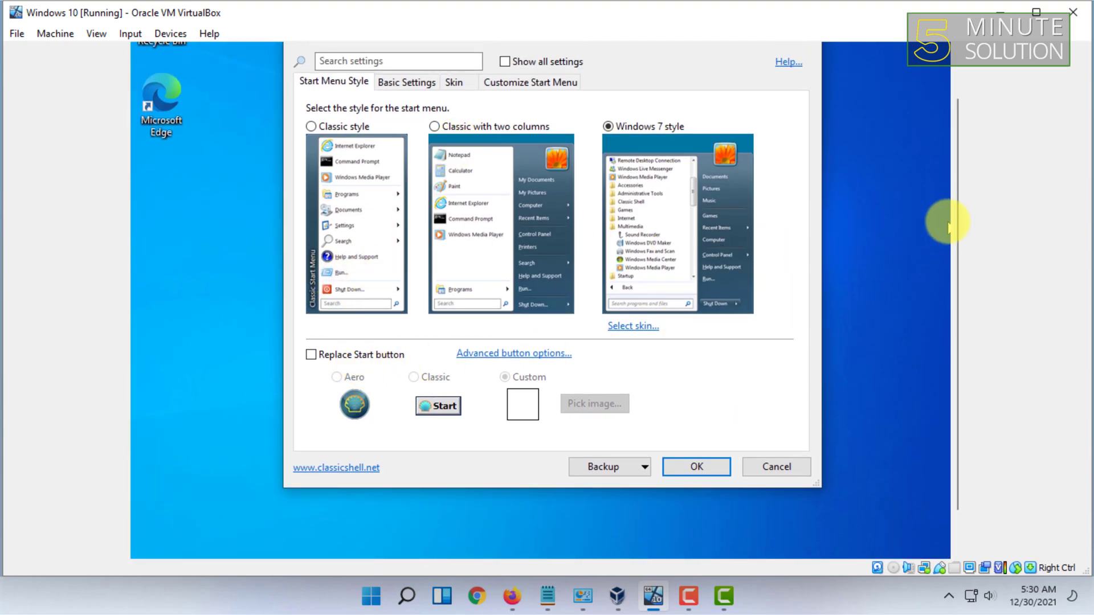
# - Check the Start menu's style, then cancel the settings window without saving
pyautogui.click(145, 550)
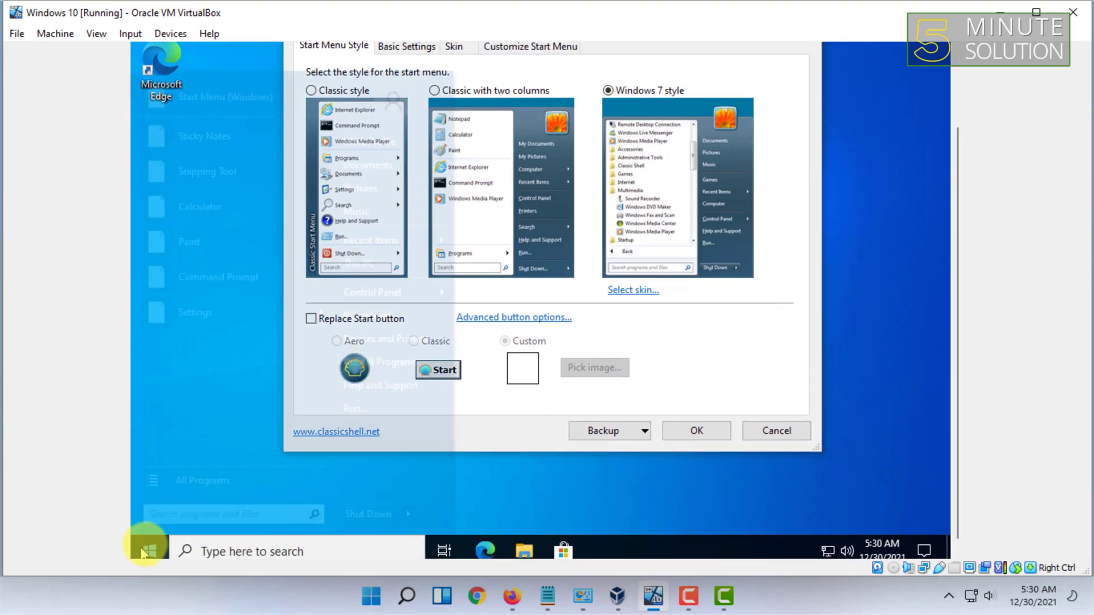
pyautogui.click(144, 550)
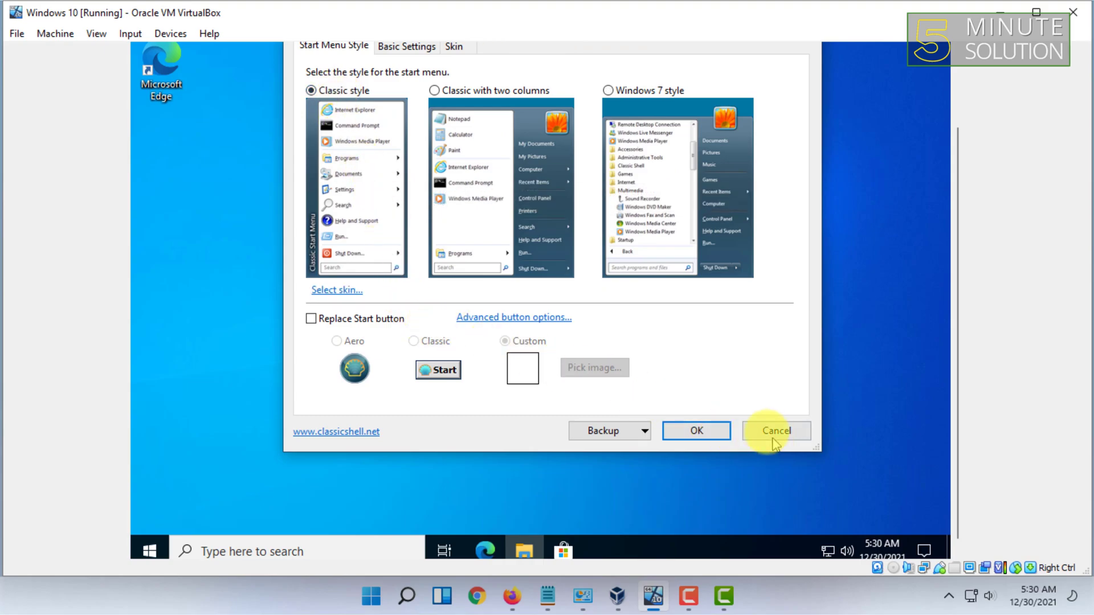
pyautogui.click(774, 430)
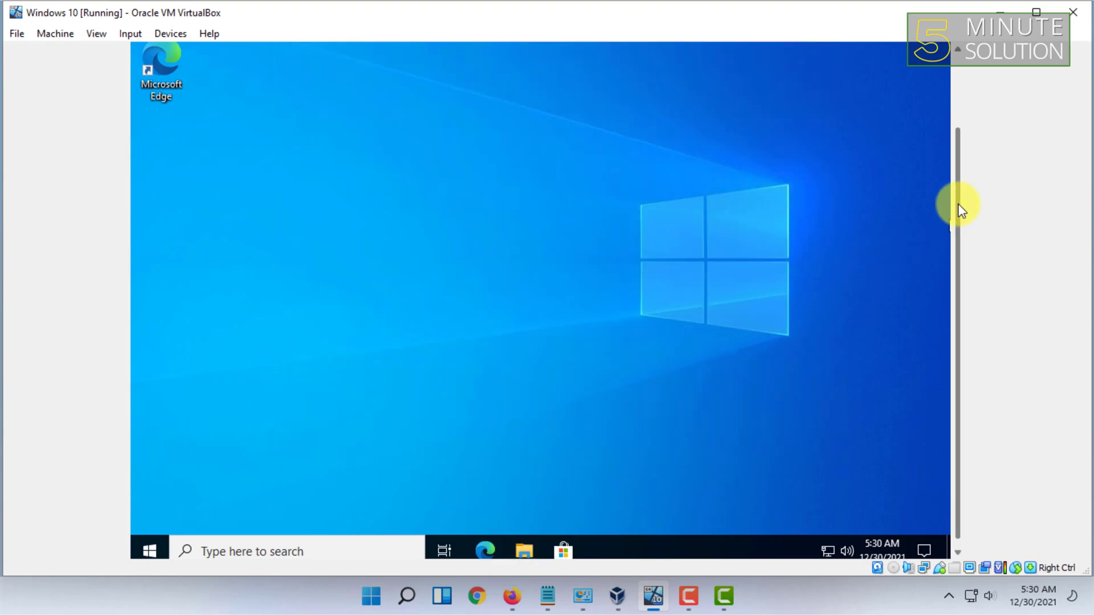